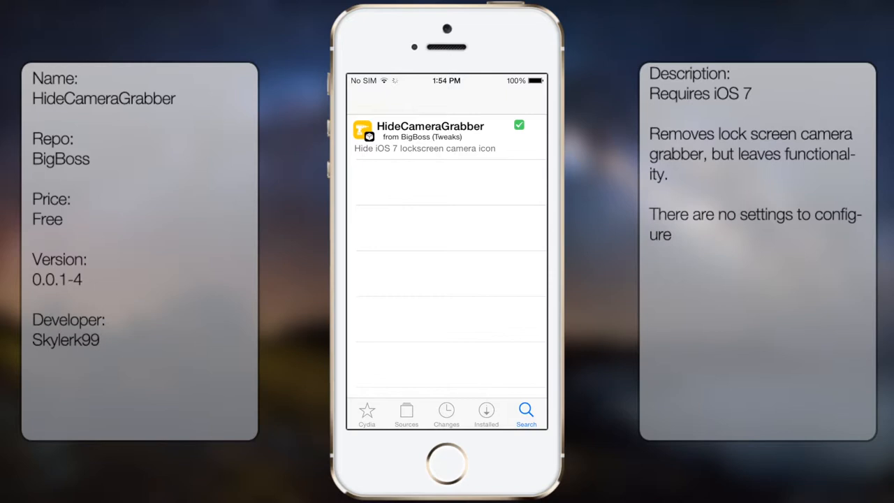
- Search 'Hideca' and view the installed HideCameraGrabber tweak's description and lock screen screenshot
text(Hideca)
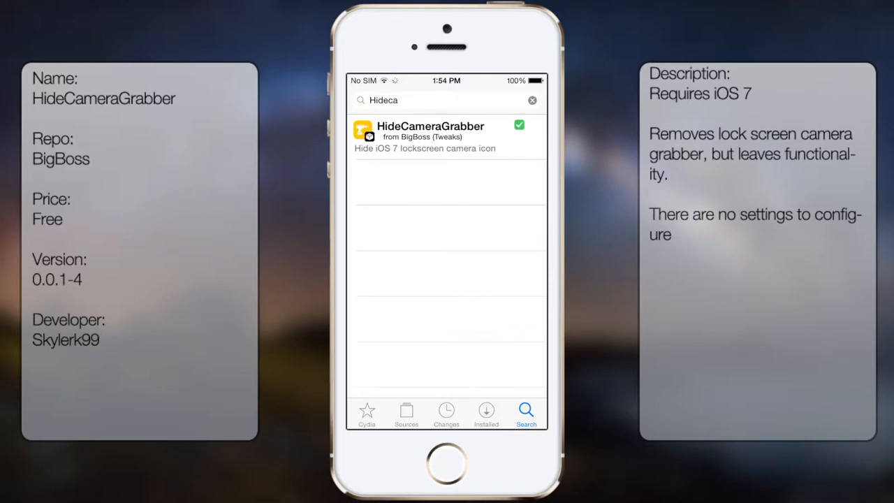
click(447, 137)
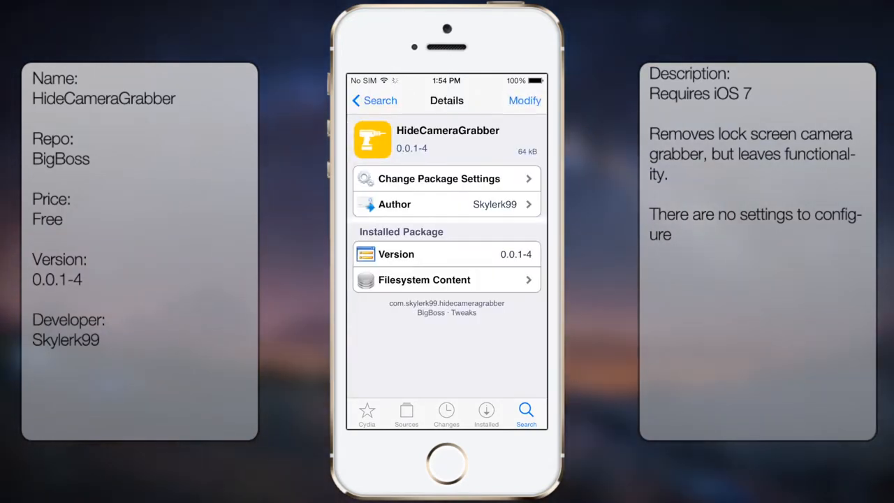
scroll(down, 3)
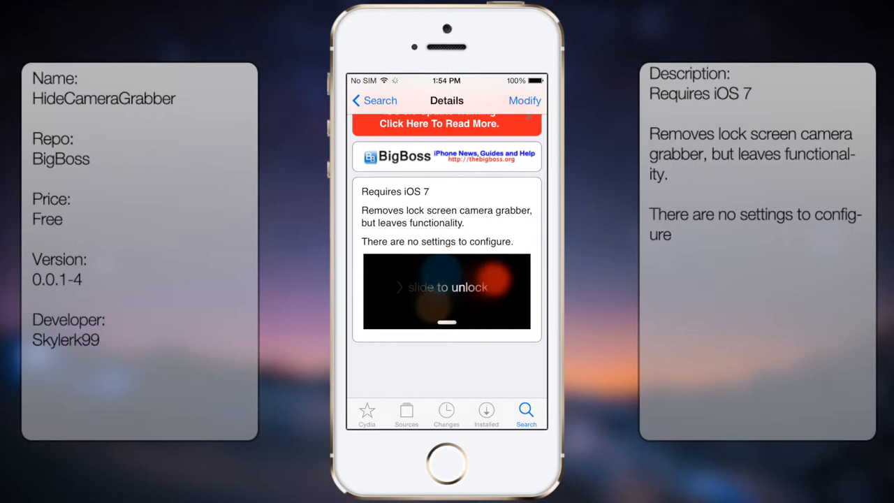